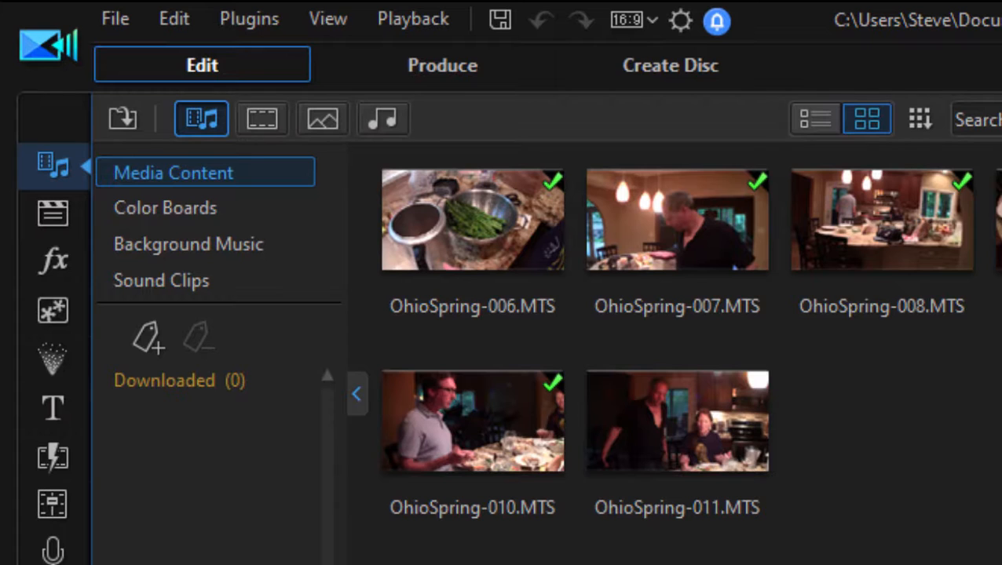
pyautogui.moveTo(173, 19)
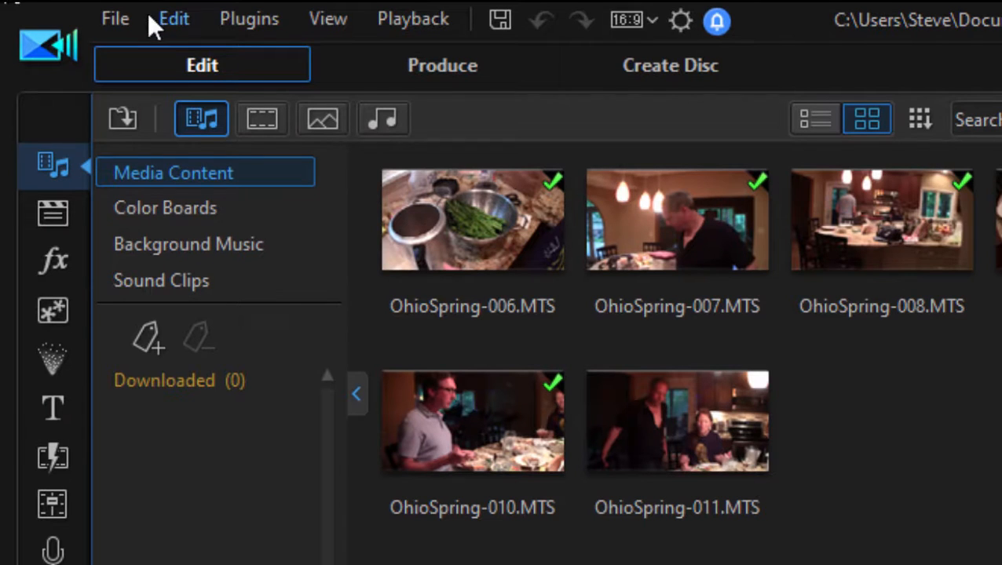
pyautogui.moveTo(667, 19)
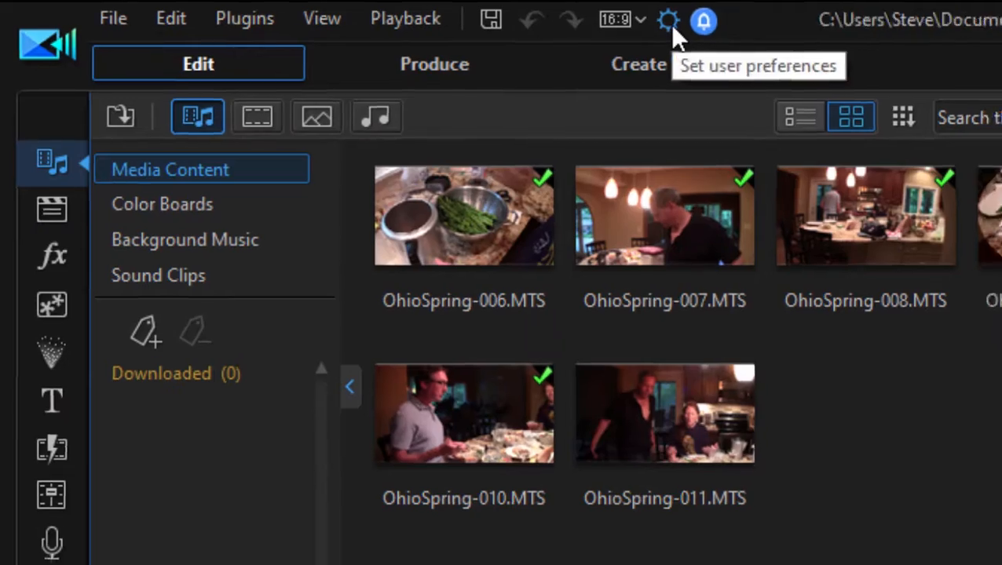
# Review the General preferences including audio channel choices, then show the Project page
pyautogui.click(668, 19)
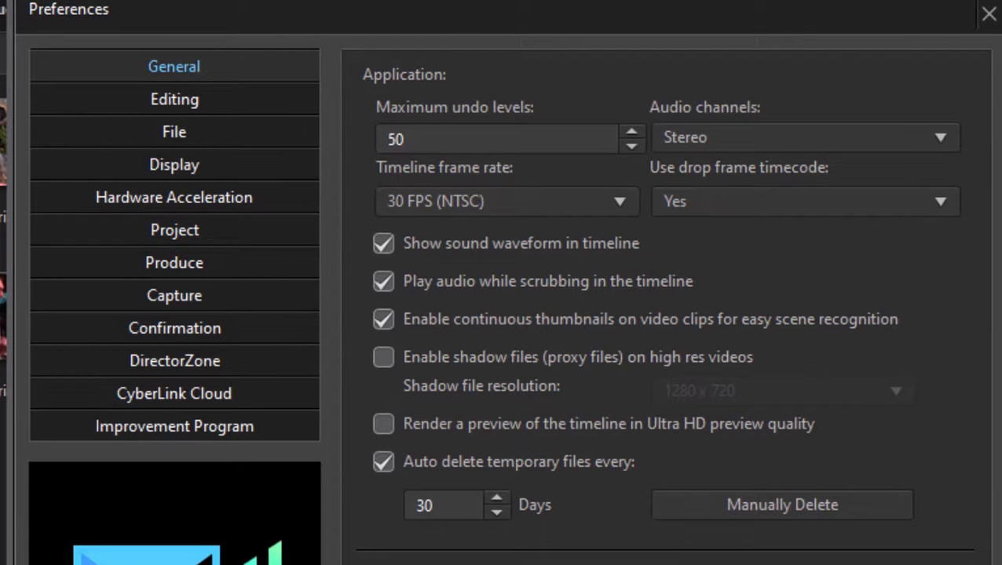
pyautogui.click(939, 136)
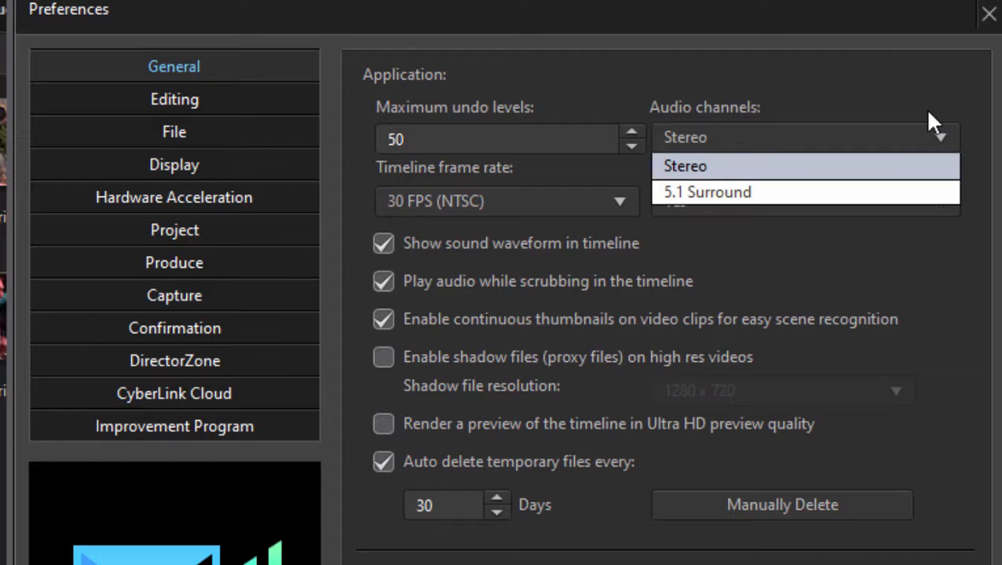
pyautogui.moveTo(934, 107)
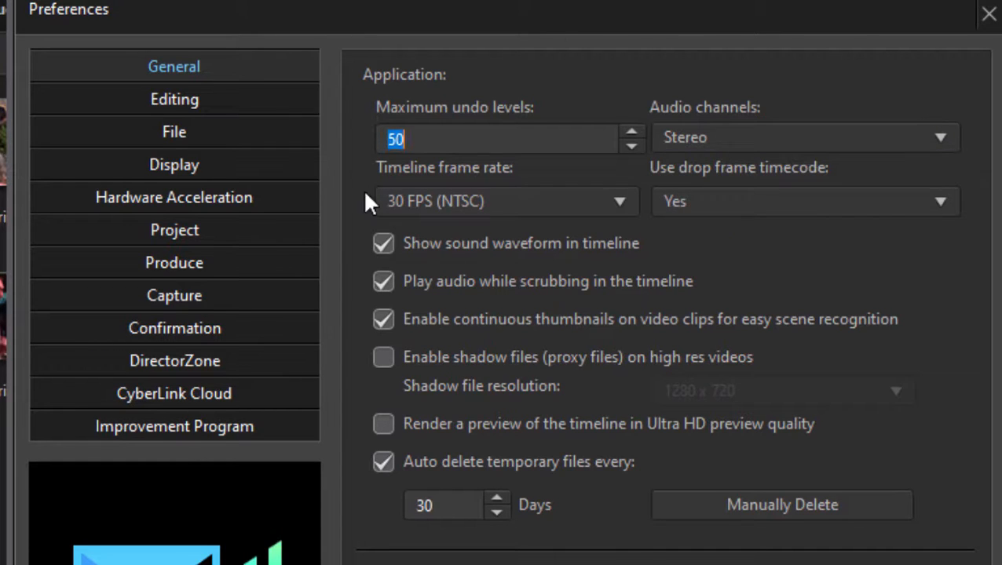
pyautogui.moveTo(956, 170)
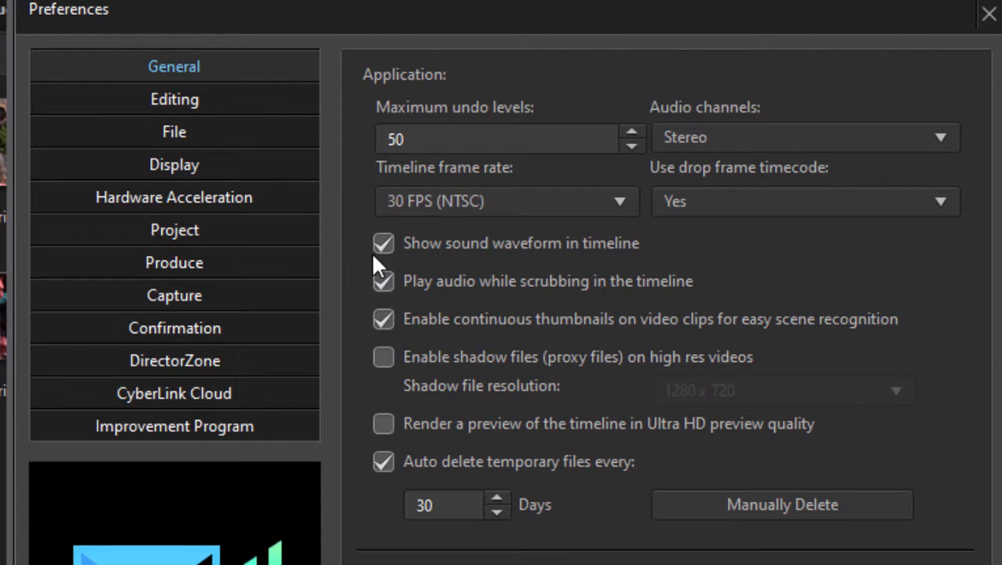
pyautogui.click(174, 230)
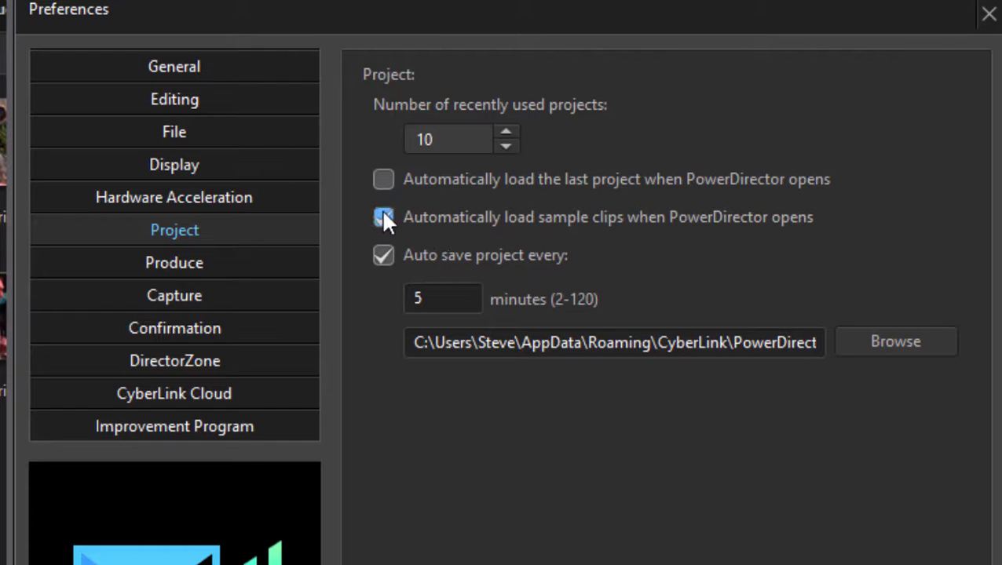
# Disable automatic loading of sample clips at startup and move to the Editing page
pyautogui.click(384, 217)
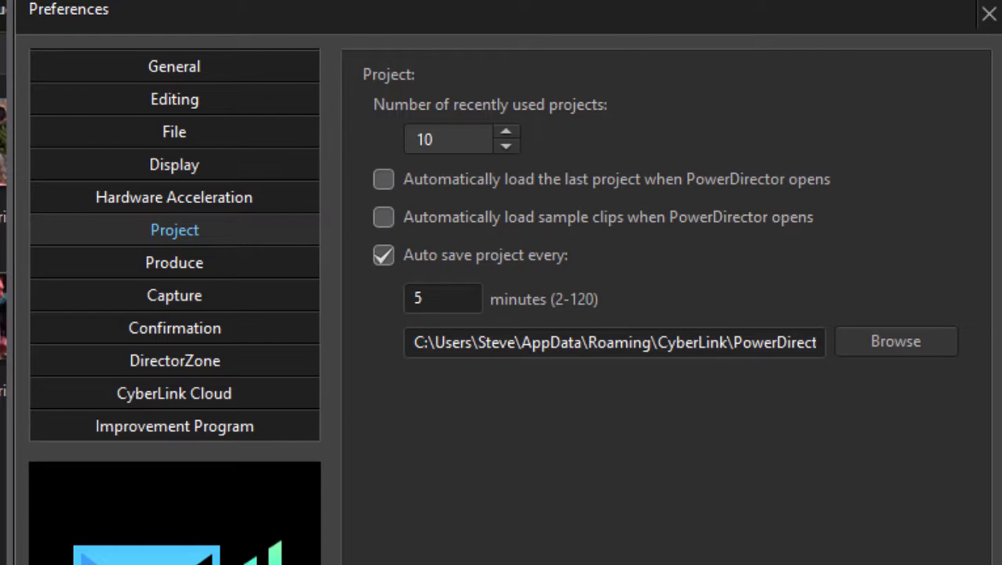
pyautogui.click(175, 99)
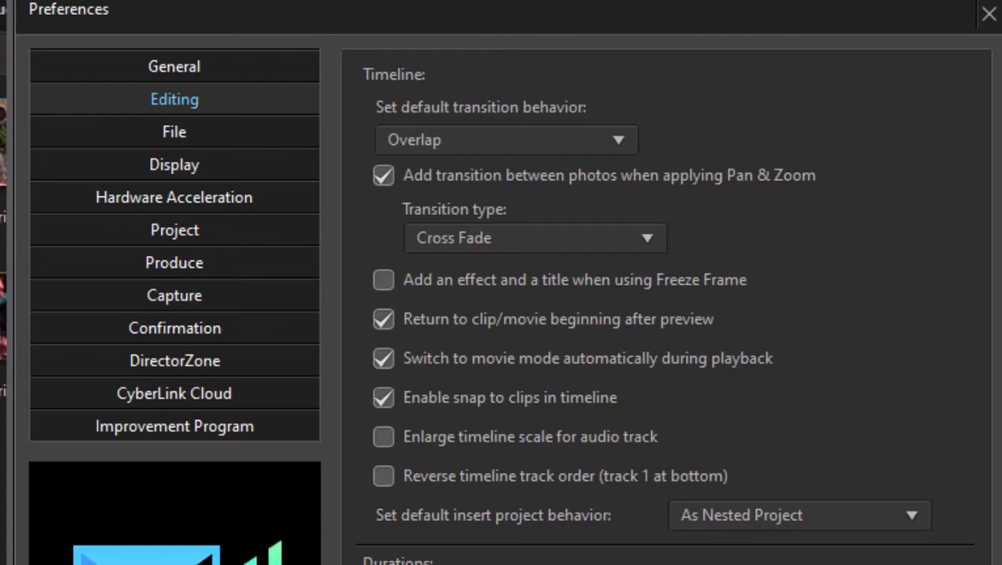
# Reduce the default Transitions duration from 2.0 to 1.0 second under Durations
pyautogui.scroll(-3)
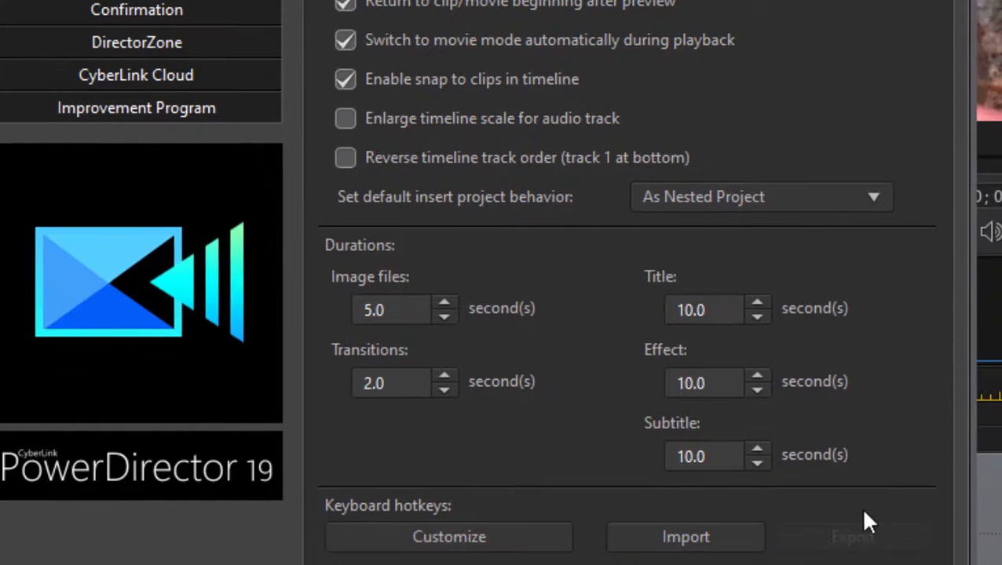
pyautogui.moveTo(318, 302)
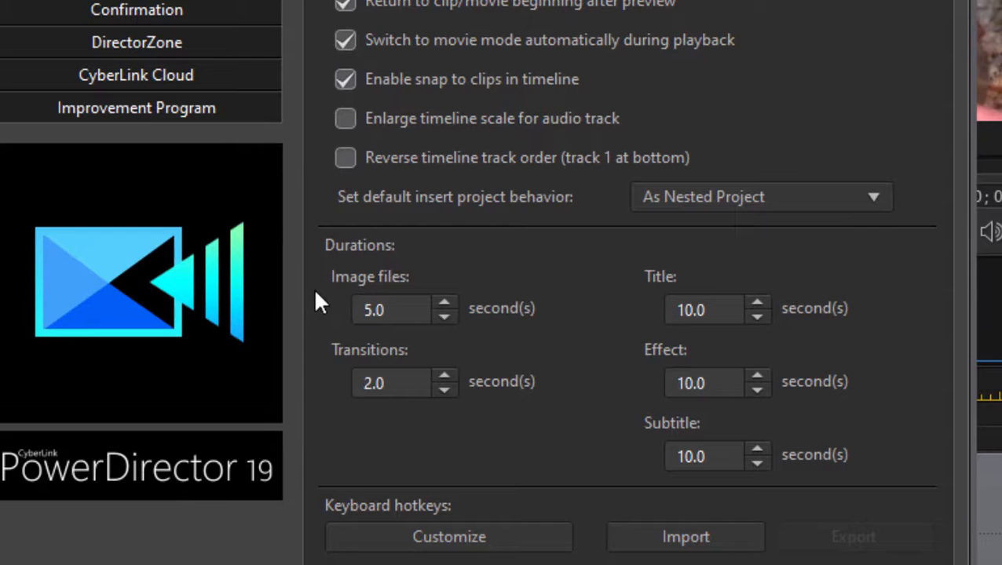
pyautogui.moveTo(522, 440)
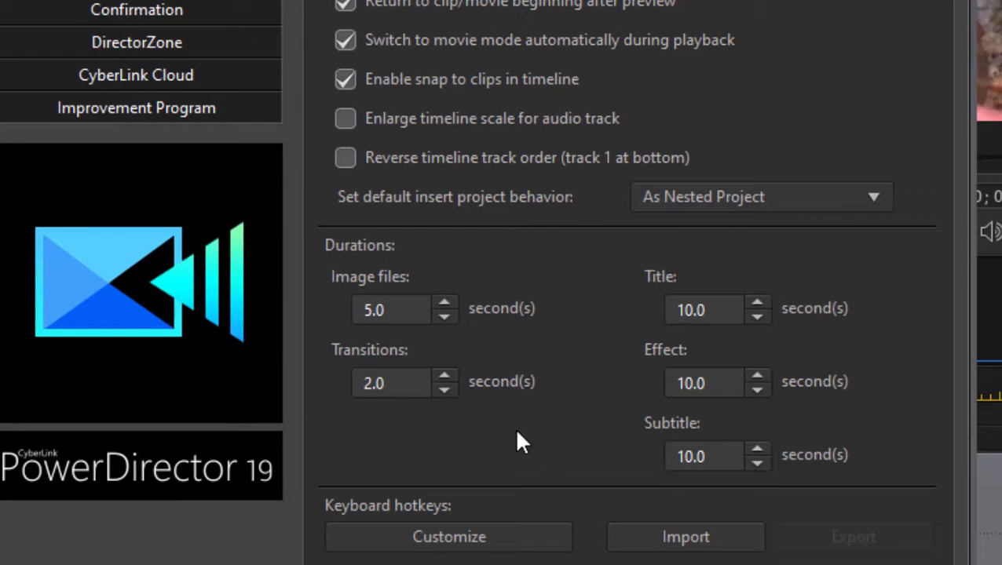
pyautogui.moveTo(374, 377)
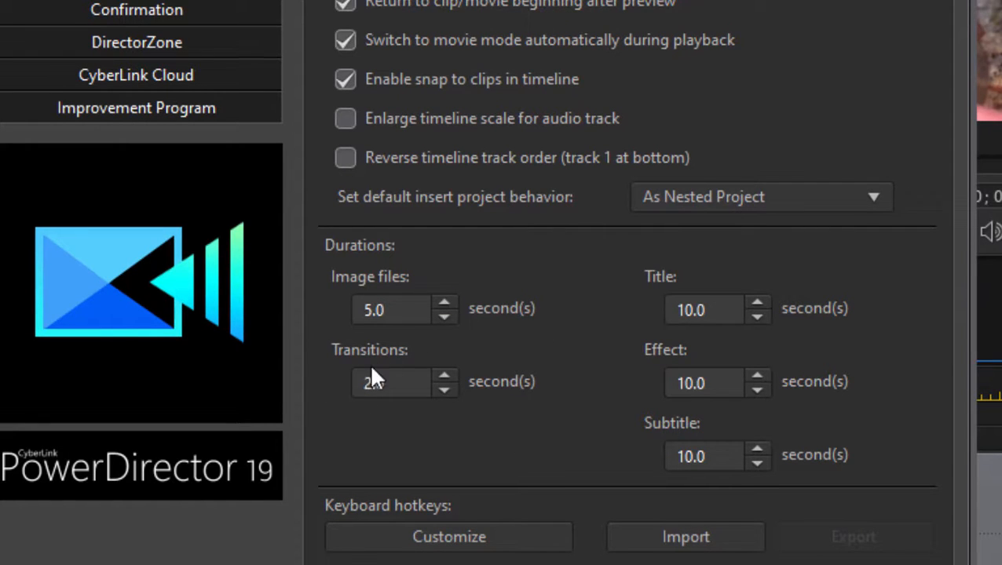
pyautogui.click(443, 388)
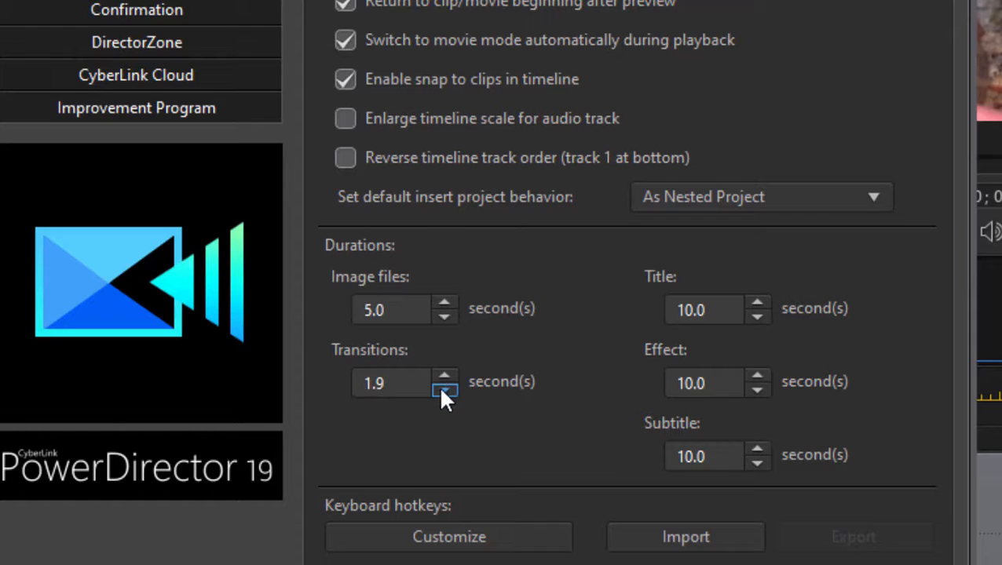
pyautogui.click(443, 389)
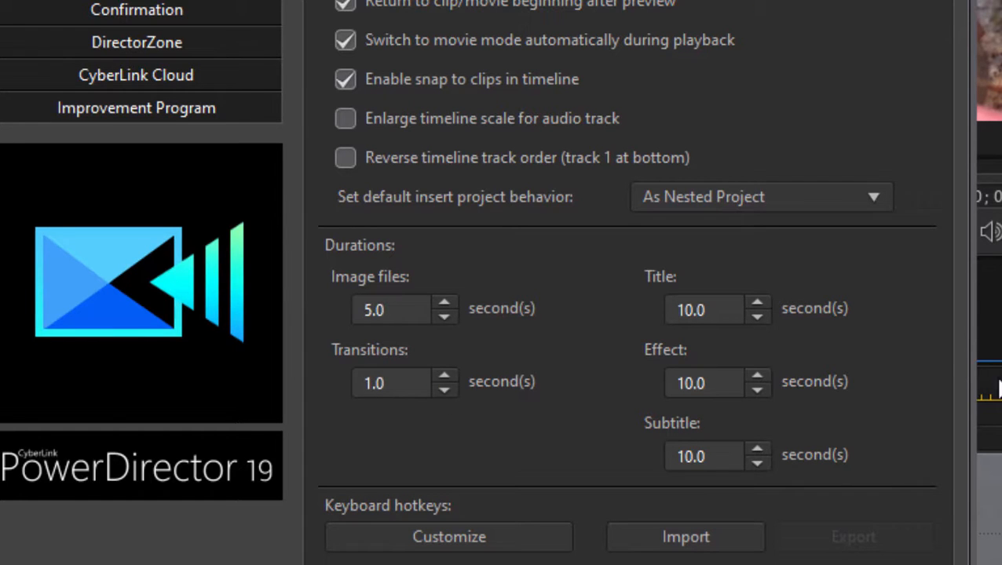
pyautogui.moveTo(645, 273)
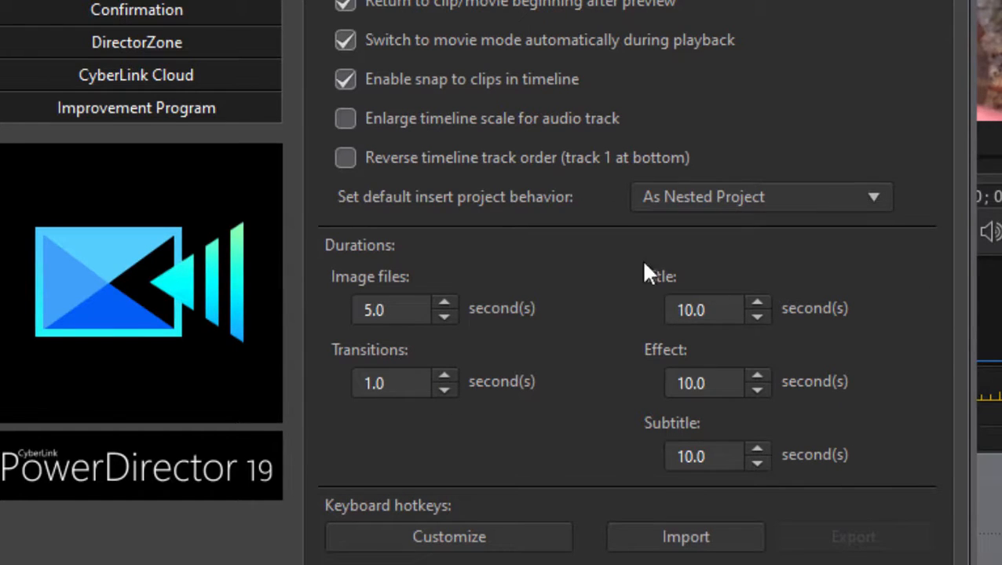
pyautogui.moveTo(744, 280)
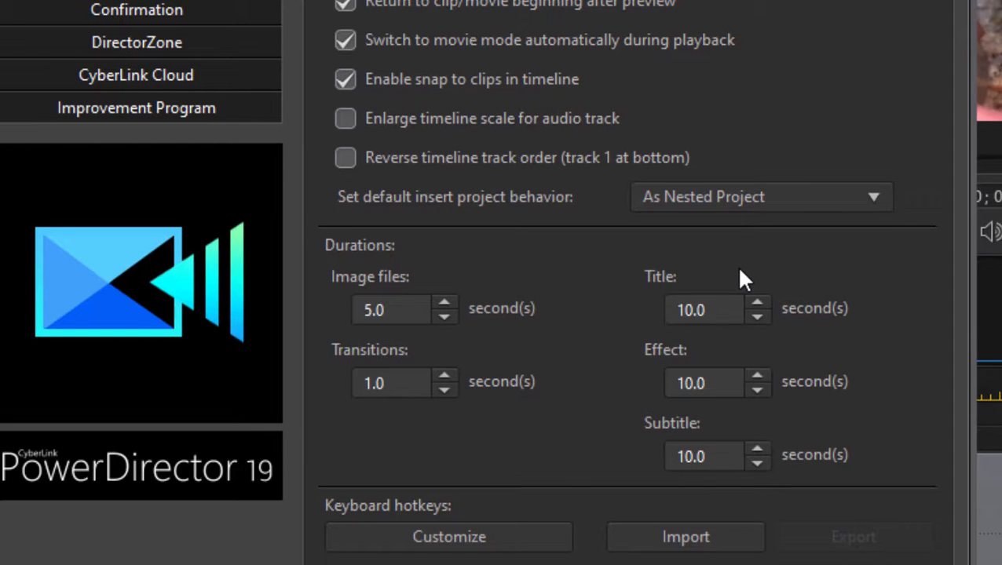
pyautogui.moveTo(721, 275)
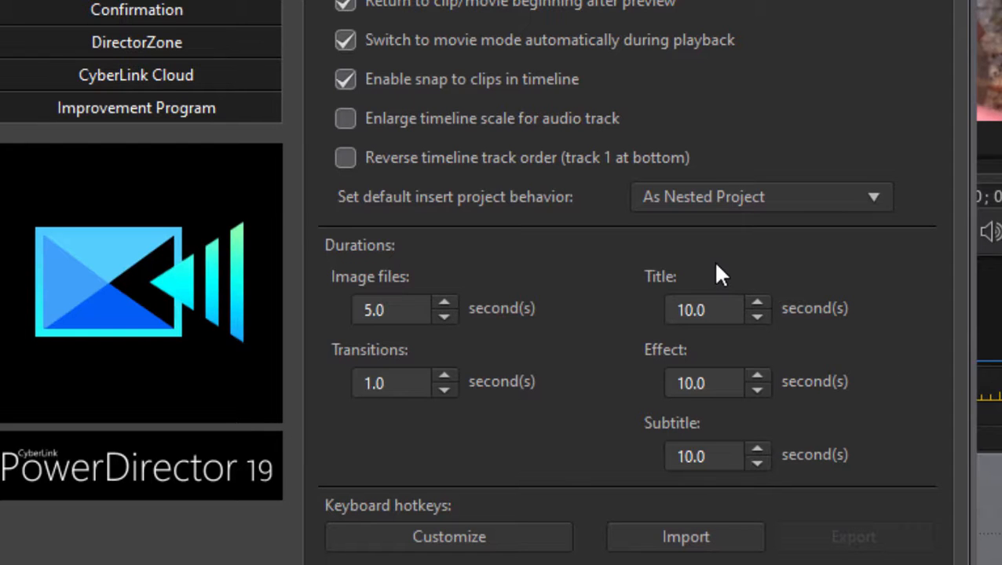
pyautogui.scroll(3)
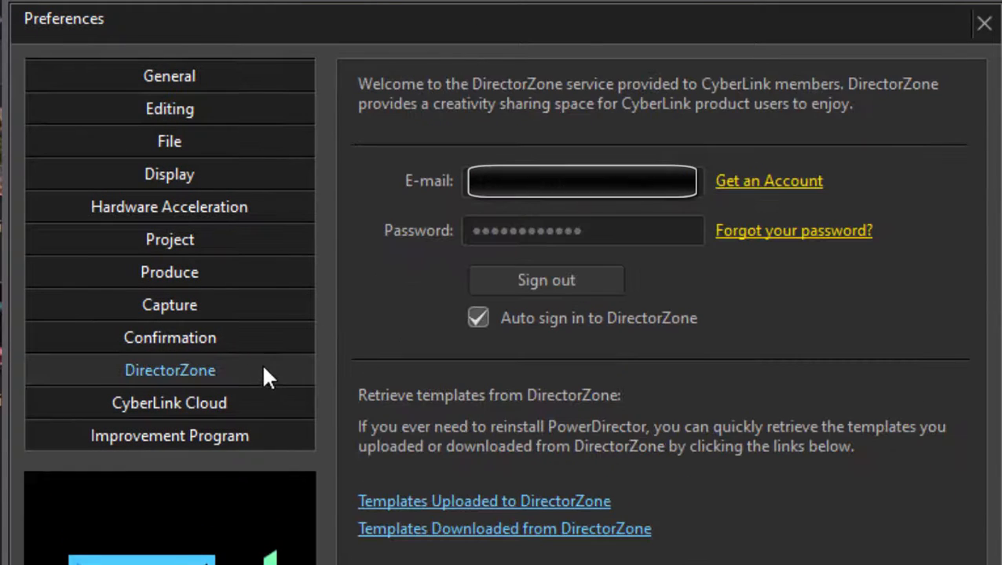
pyautogui.moveTo(919, 333)
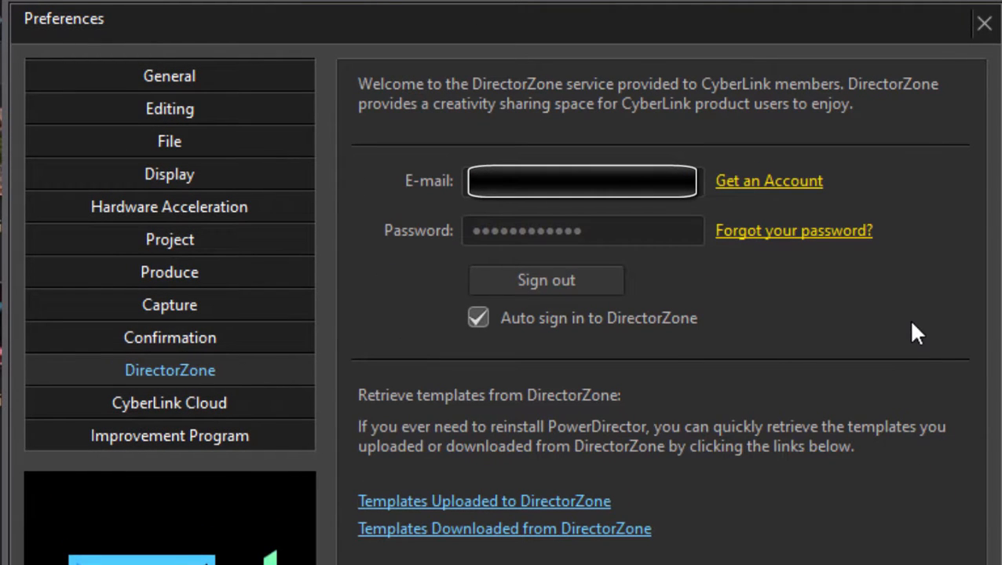
pyautogui.moveTo(793, 300)
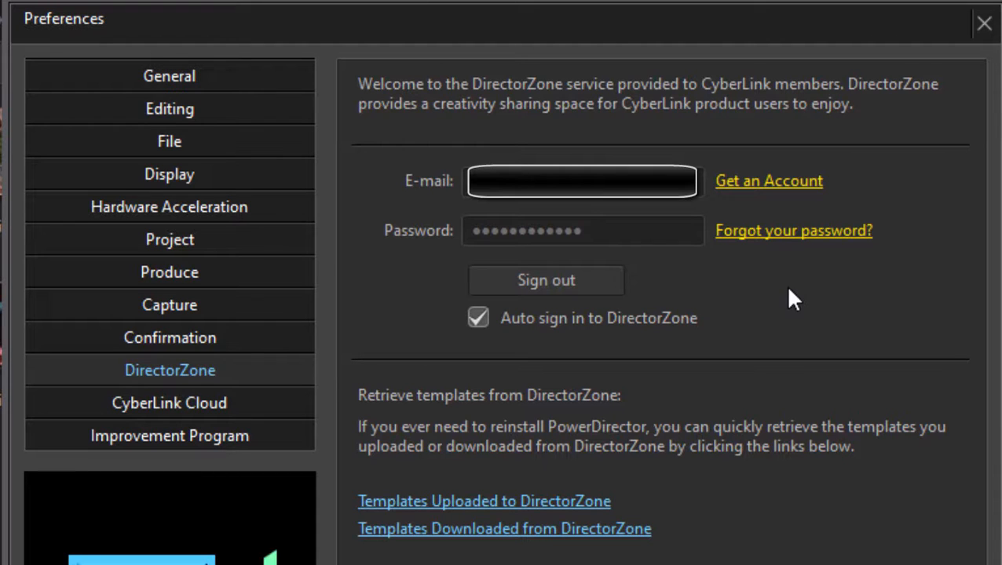
pyautogui.moveTo(170, 337)
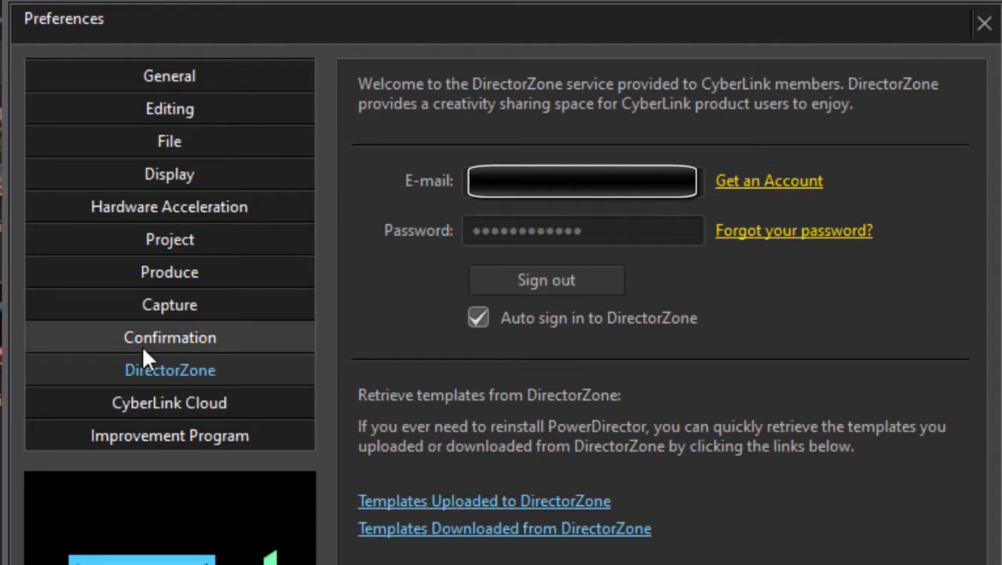
pyautogui.moveTo(259, 384)
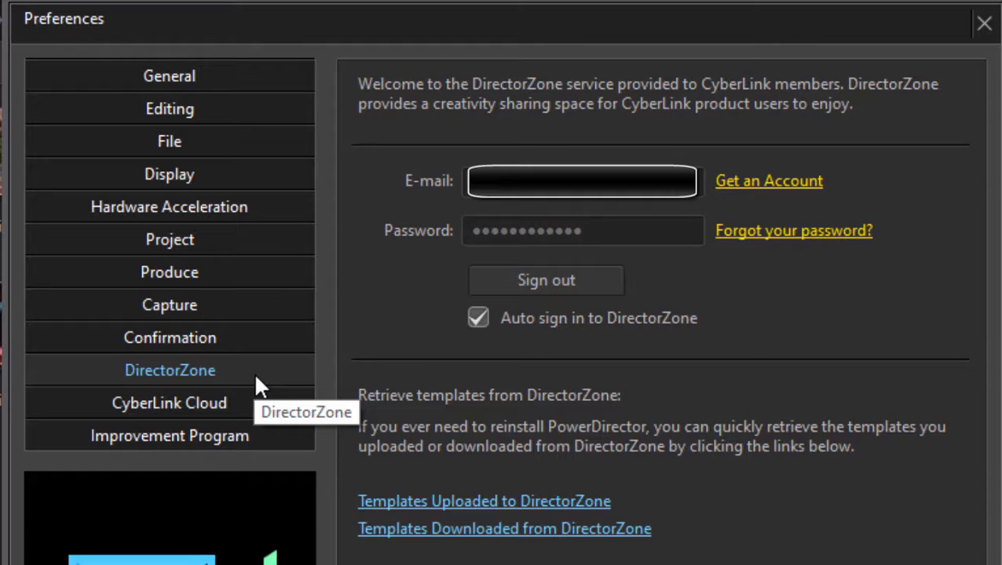
pyautogui.moveTo(260, 384)
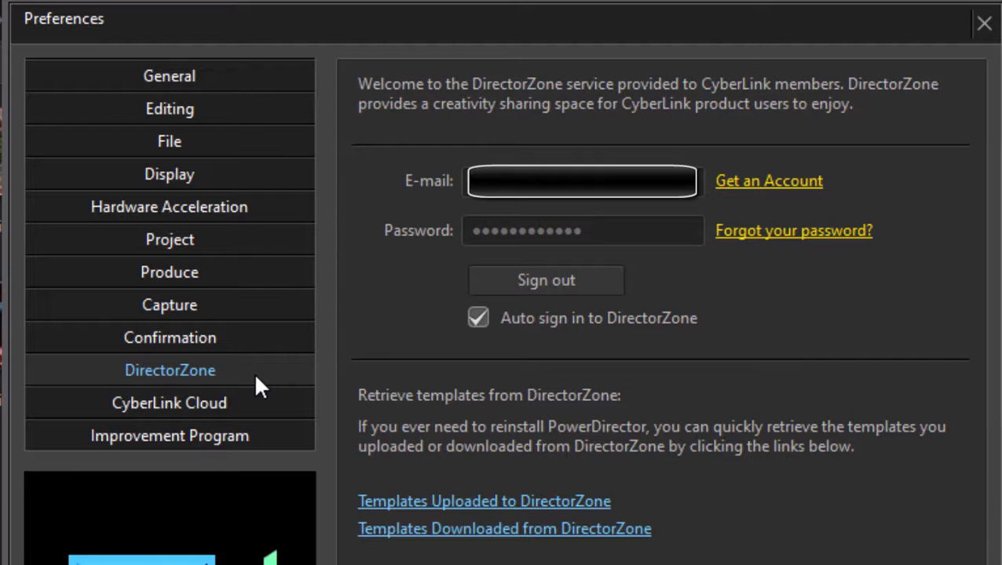
pyautogui.moveTo(427, 302)
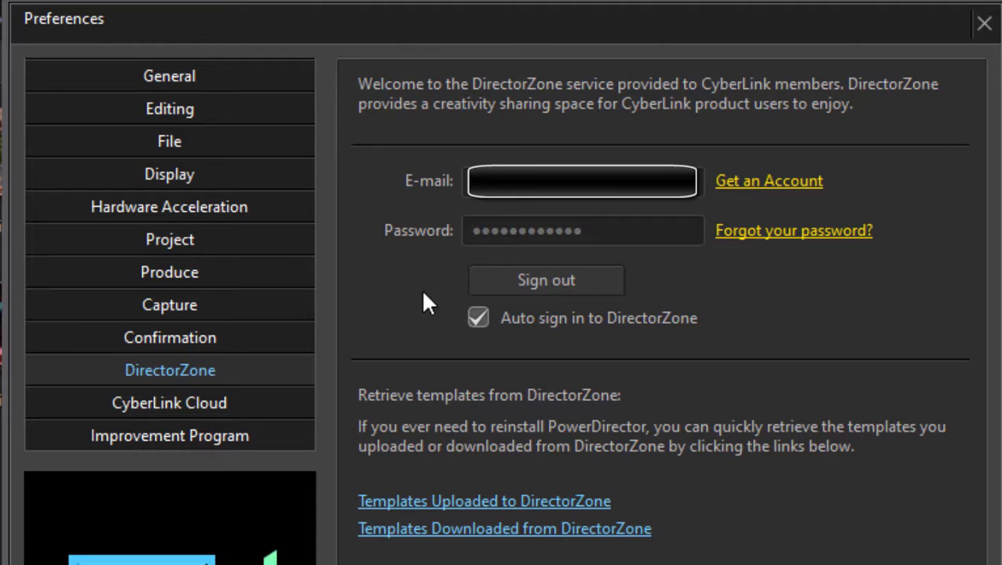
pyautogui.moveTo(437, 311)
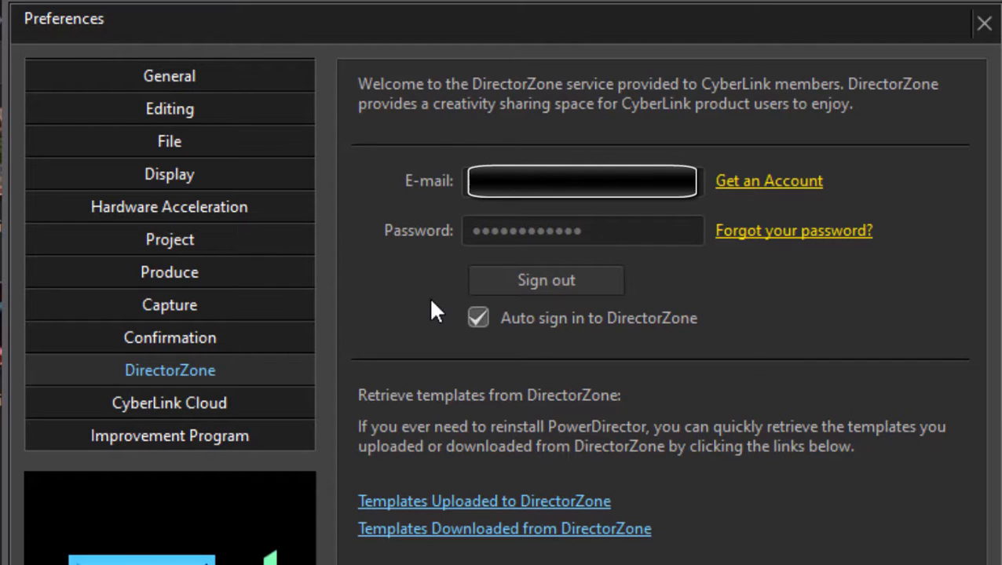
pyautogui.moveTo(464, 369)
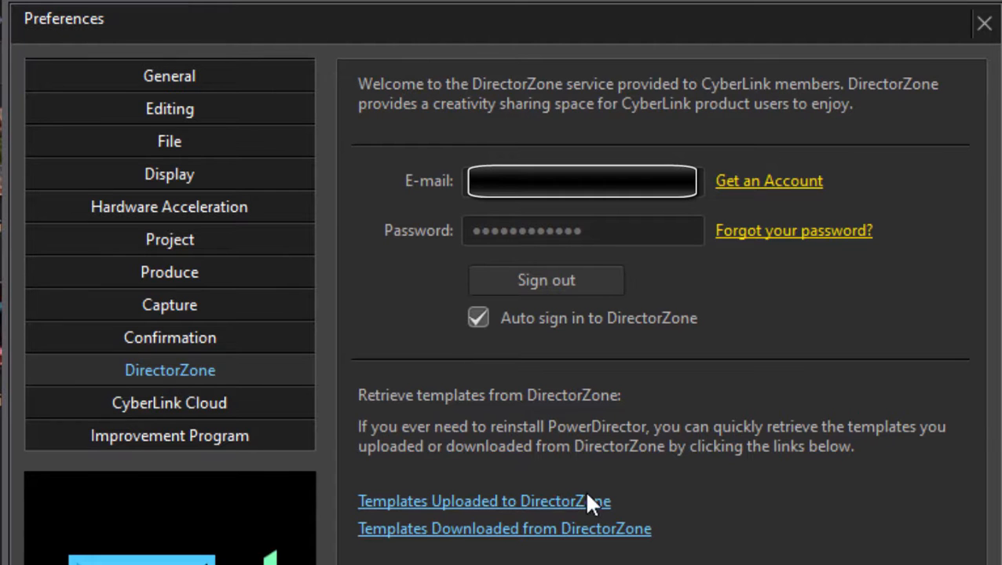
# Show the CyberLink Cloud page with backup, restore, download folder and cache options
pyautogui.click(170, 402)
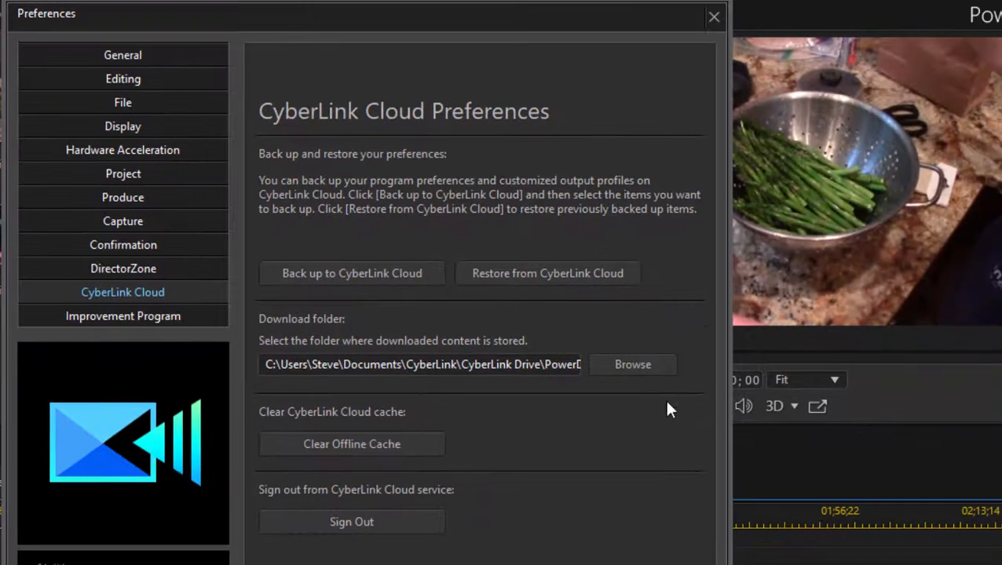
pyautogui.moveTo(526, 392)
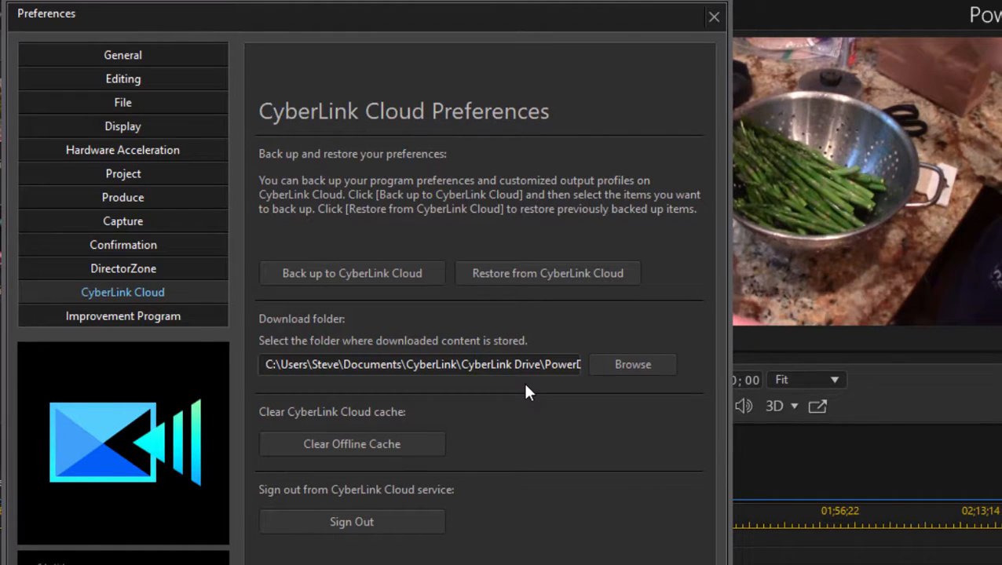
pyautogui.moveTo(569, 141)
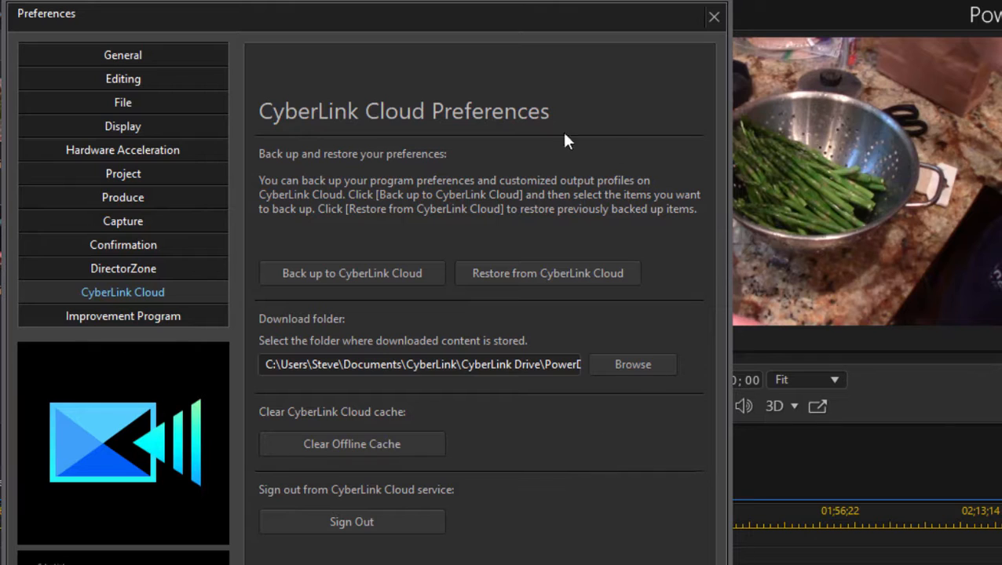
pyautogui.moveTo(393, 284)
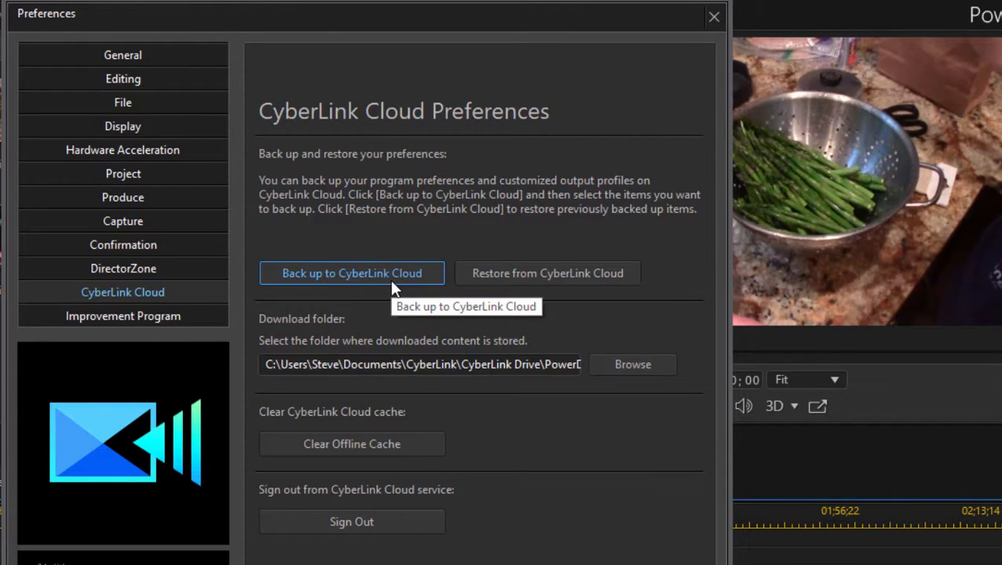
pyautogui.moveTo(392, 286)
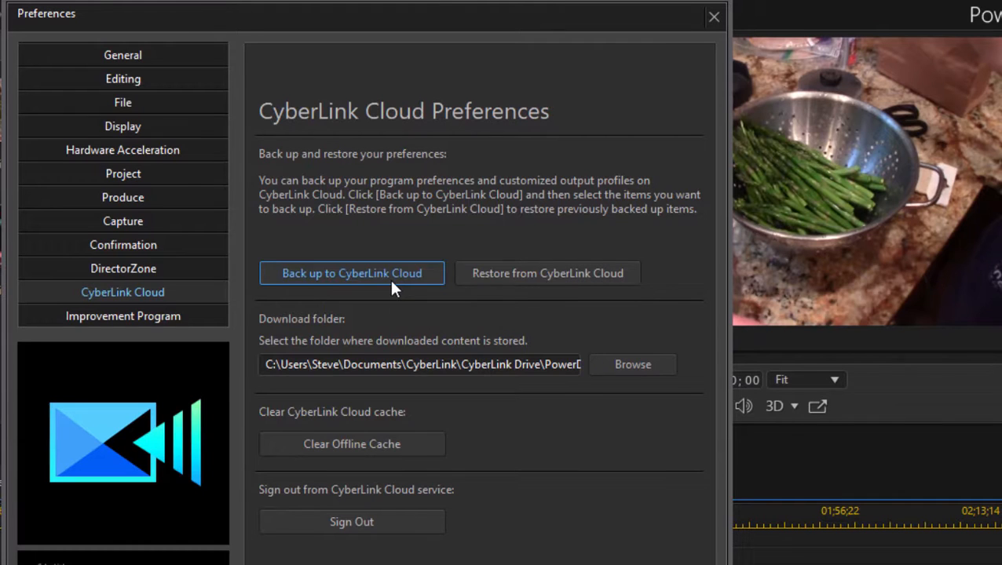
# Back up preferences, hotkeys and custom profiles to CyberLink Cloud, confirm upload, return to General
pyautogui.click(352, 273)
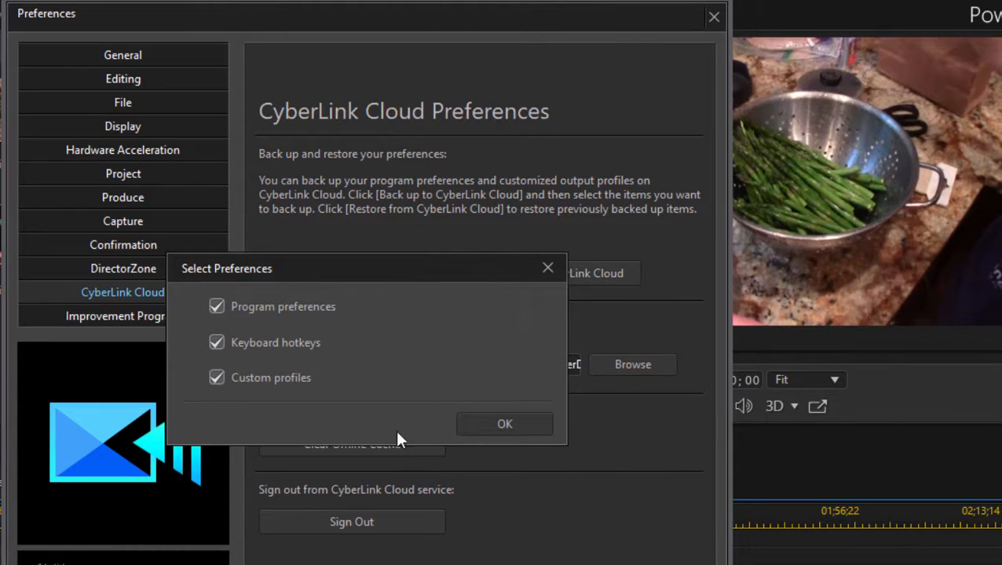
pyautogui.moveTo(385, 361)
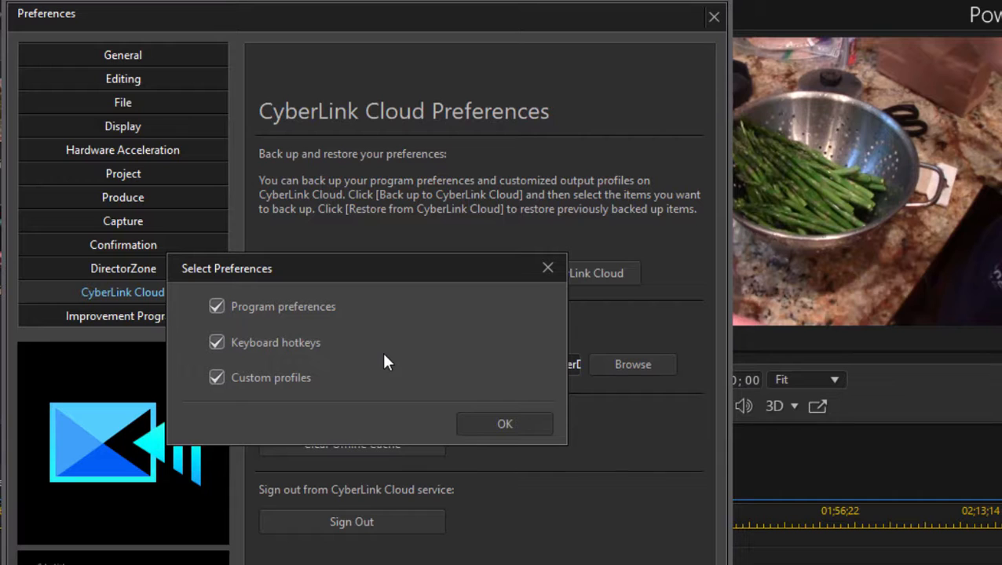
pyautogui.moveTo(506, 424)
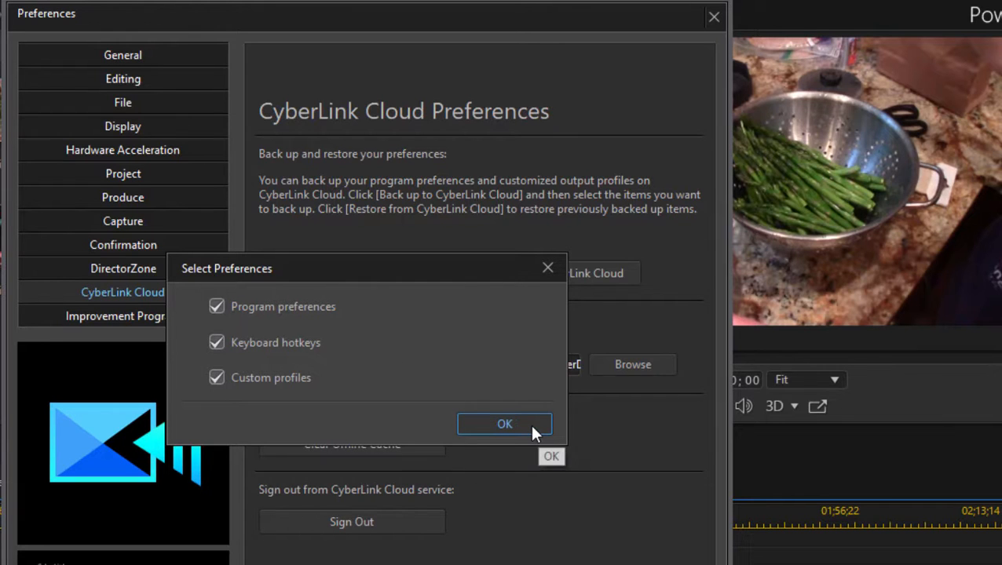
pyautogui.click(504, 424)
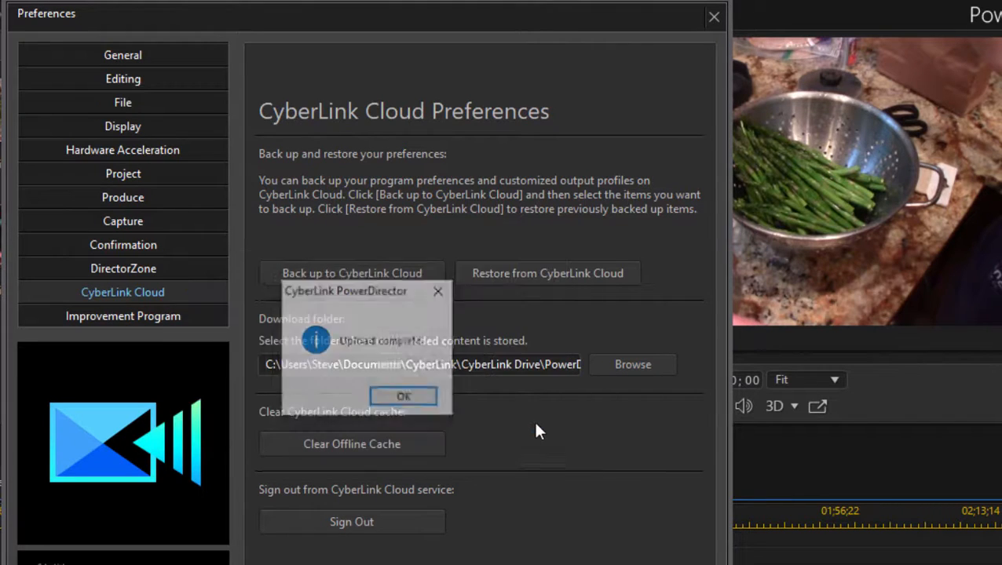
pyautogui.click(402, 395)
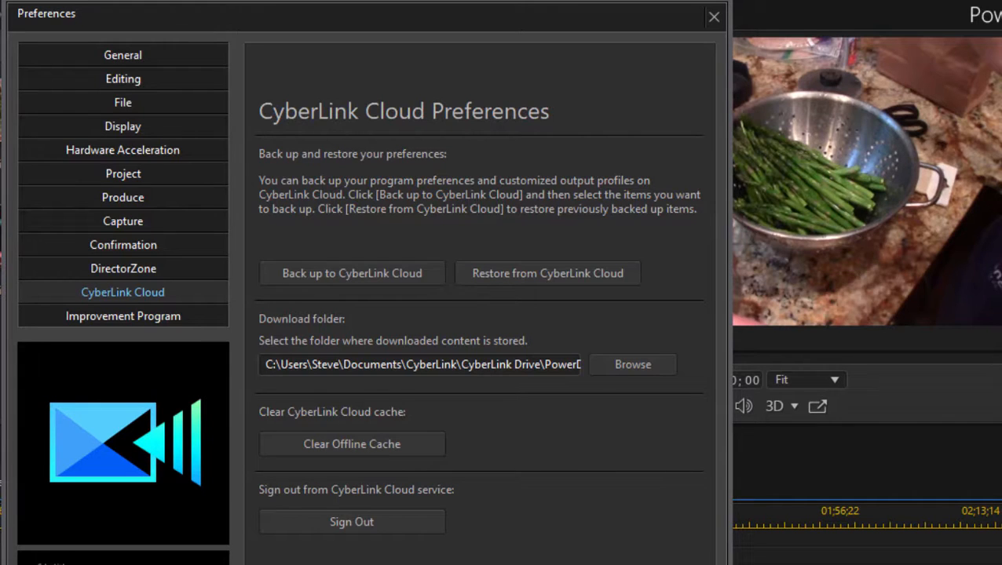
pyautogui.moveTo(195, 116)
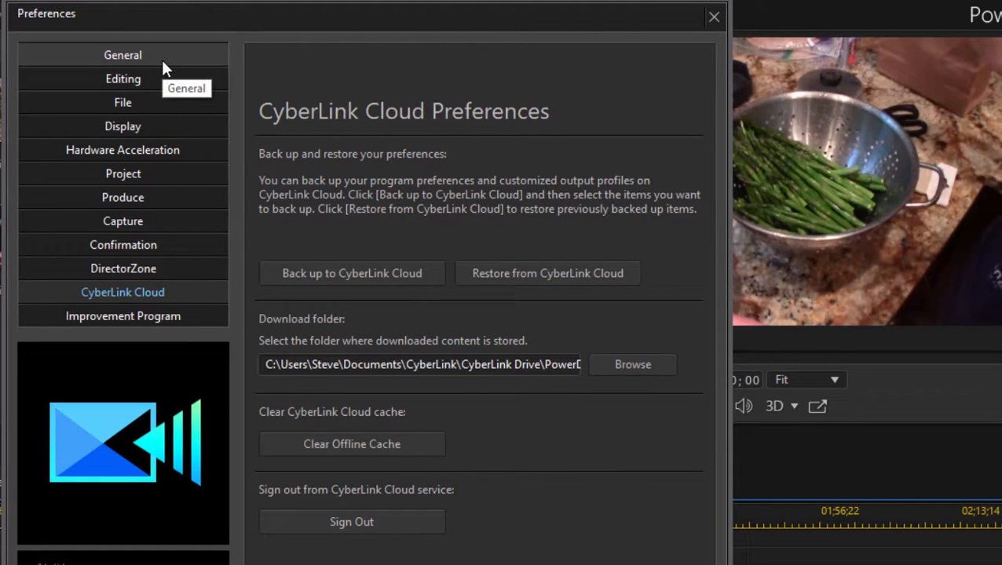
pyautogui.click(123, 55)
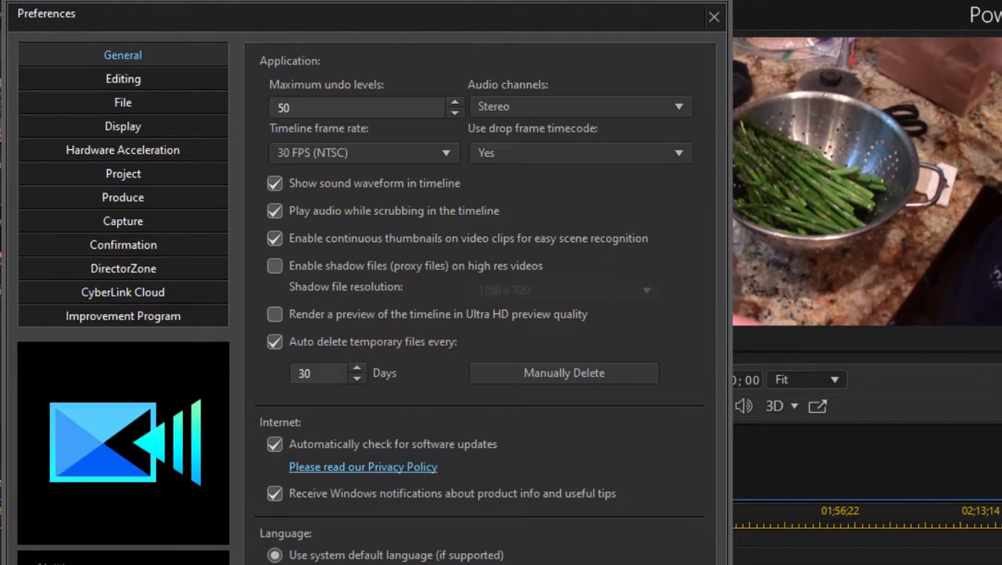